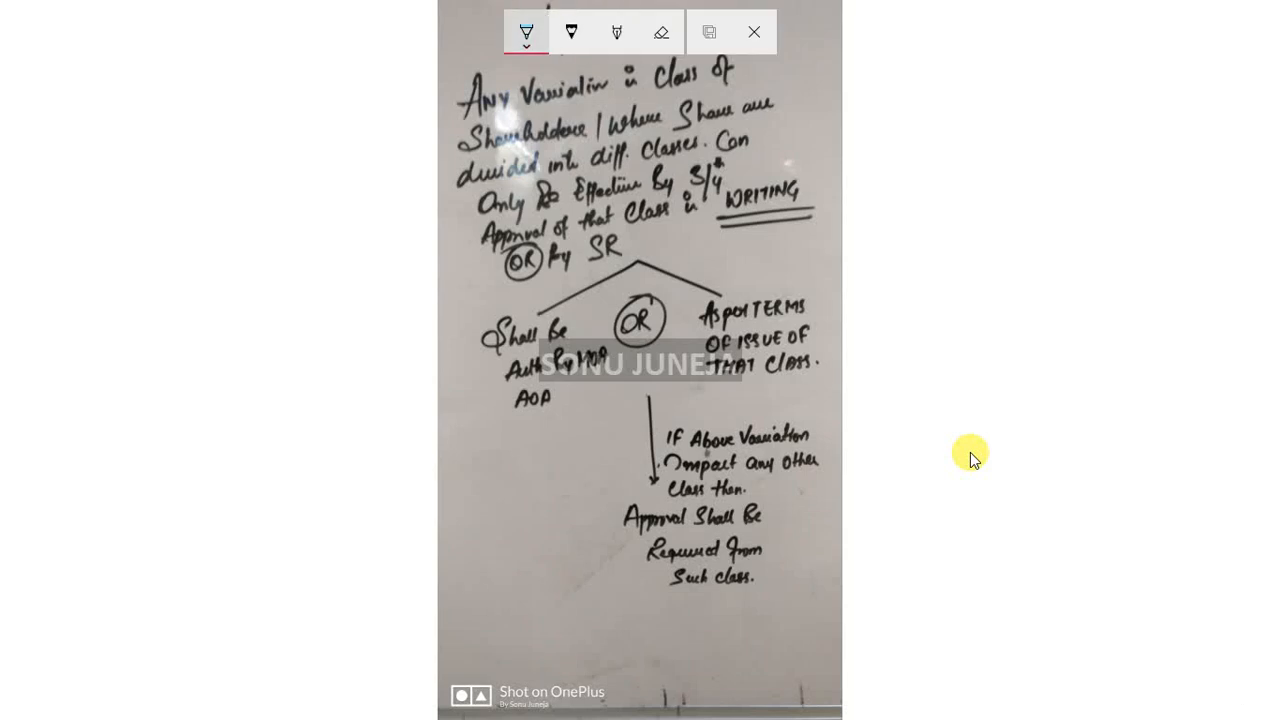
# Choose the red ballpoint pen and underline key words like 'WRITING' and 'by SR' in the top paragraph
pyautogui.click(526, 44)
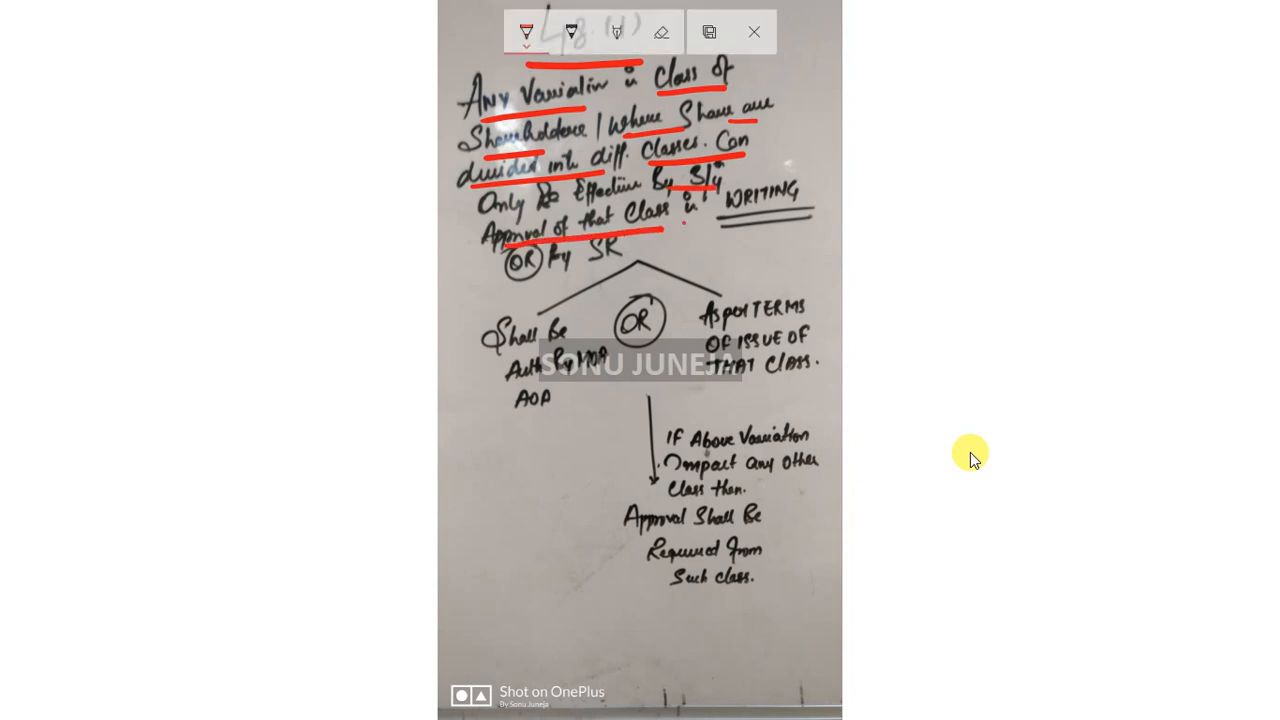
pyautogui.moveTo(720, 225); pyautogui.dragTo(820, 215)
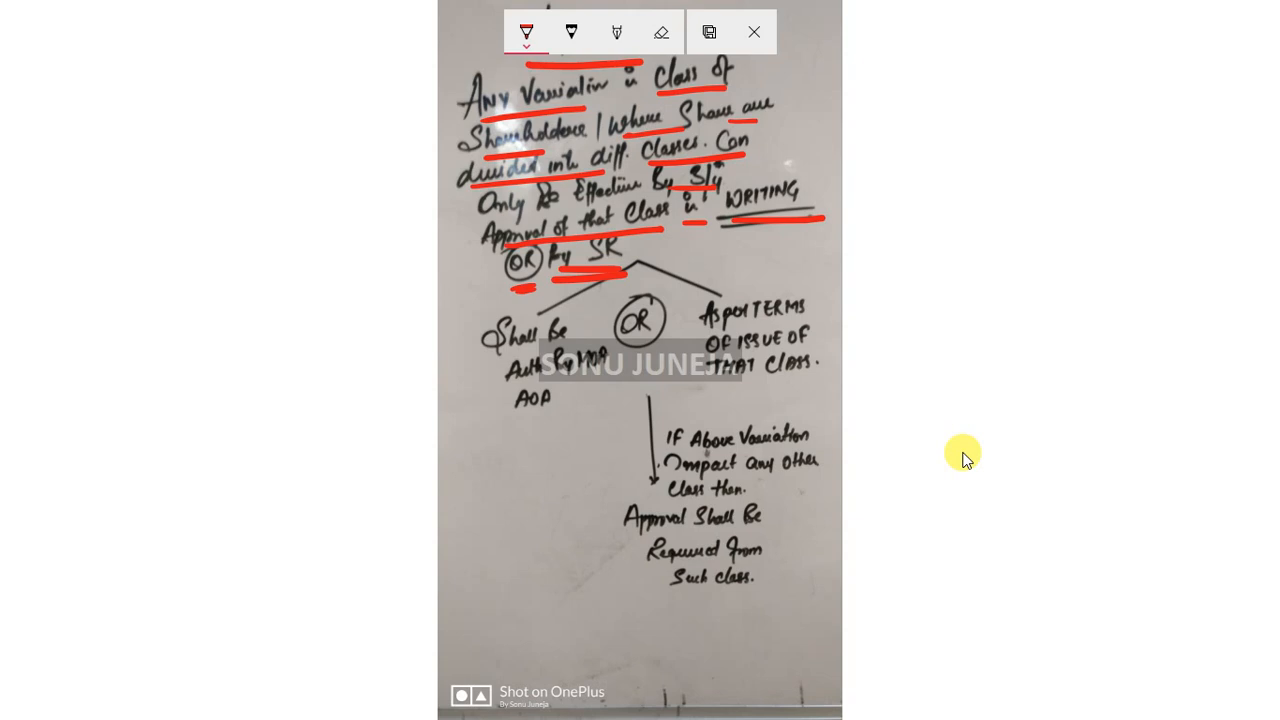
pyautogui.moveTo(950, 452)
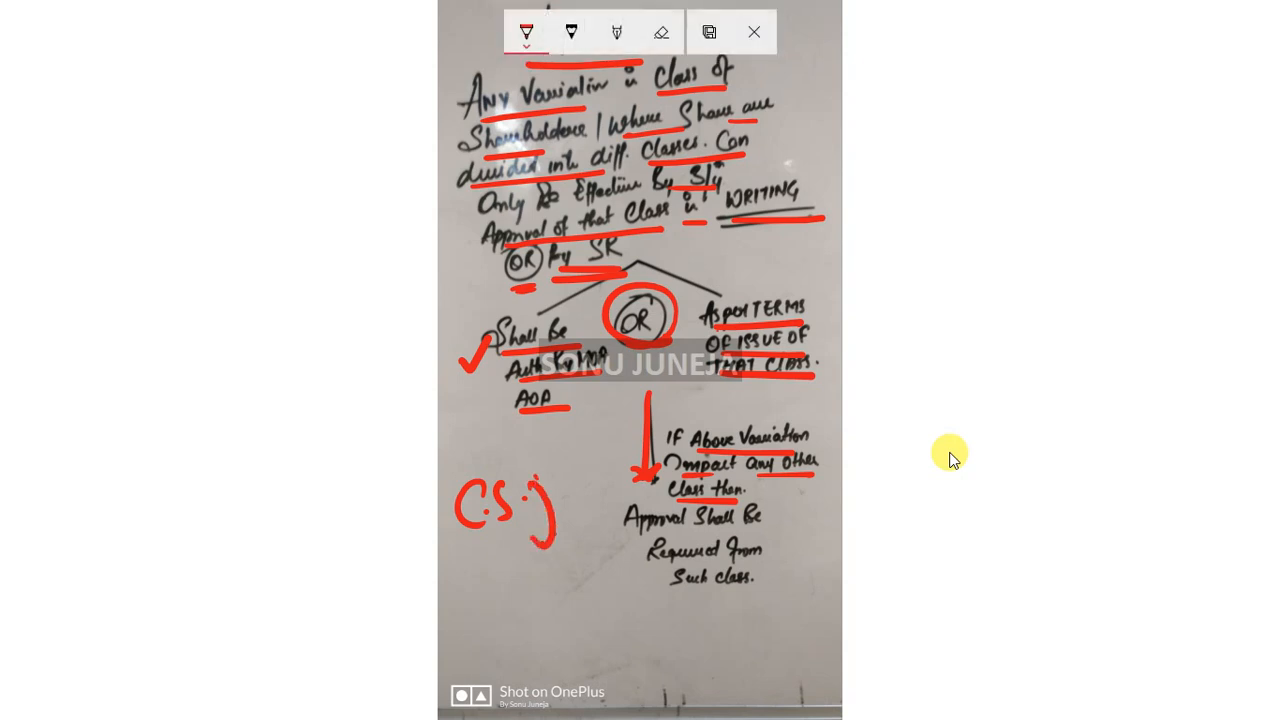
pyautogui.moveTo(918, 430)
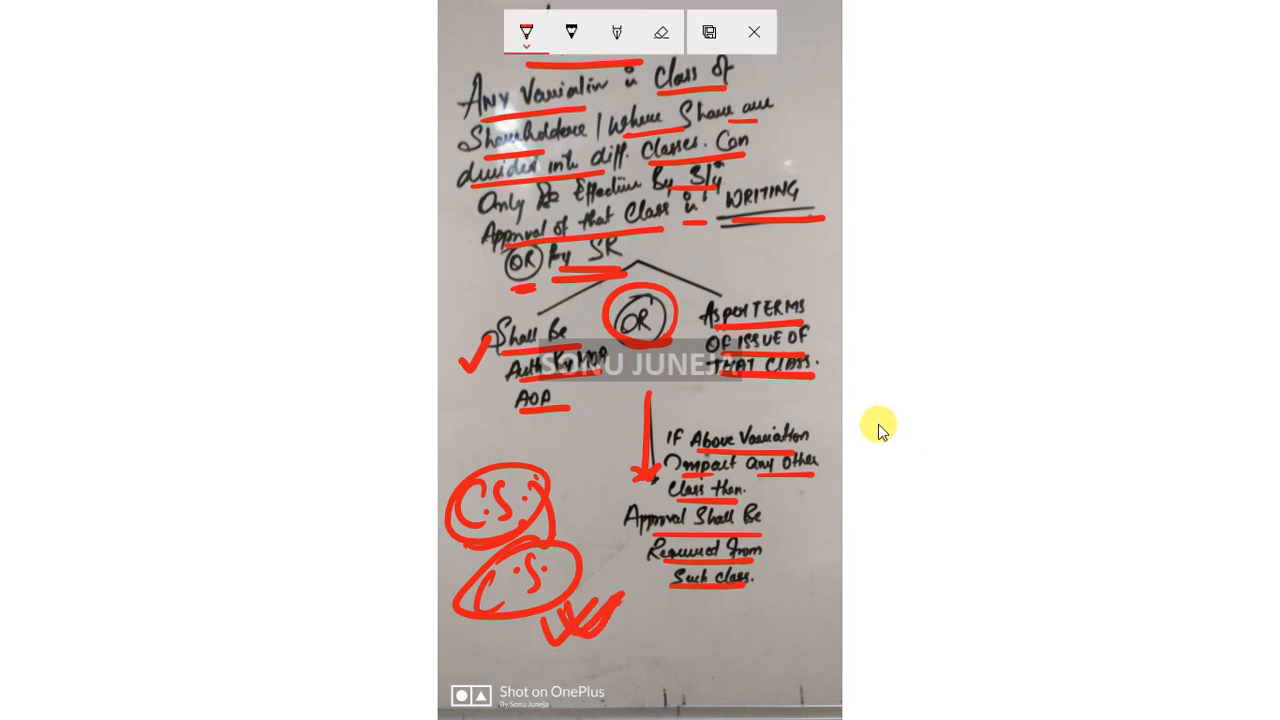
pyautogui.moveTo(805, 278)
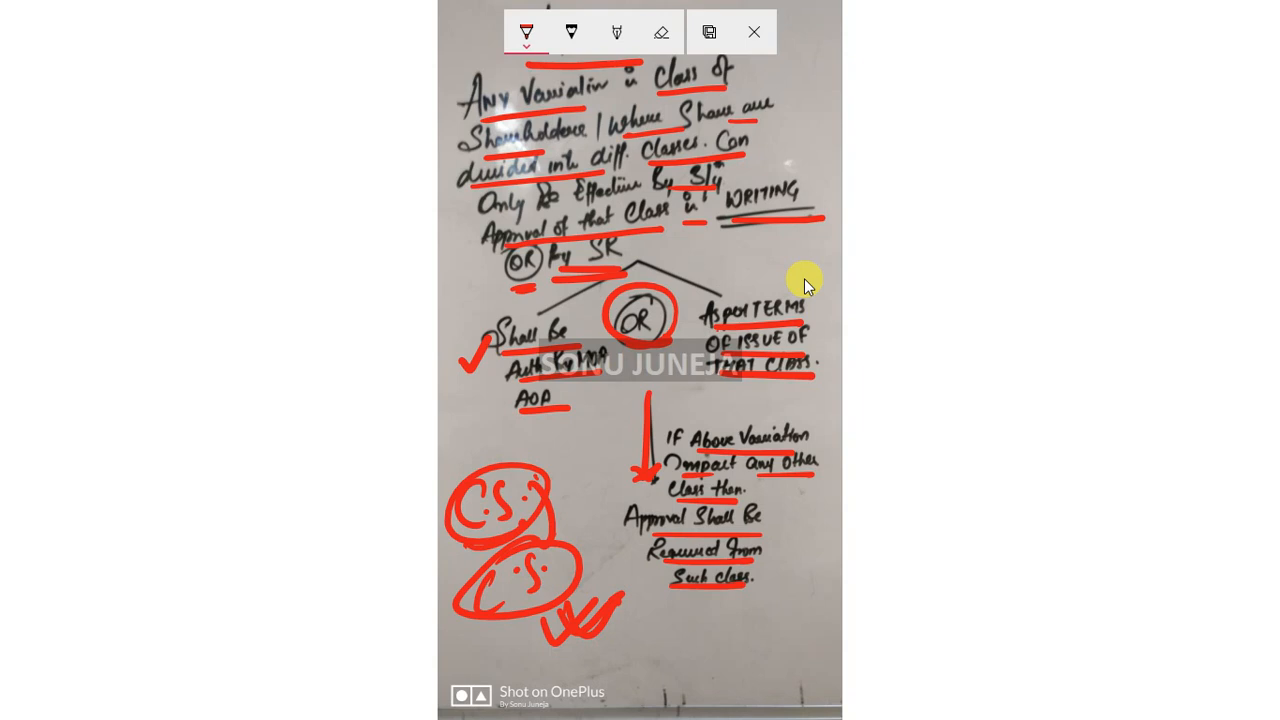
# Close the inking toolbar, triggering the 'Leave without saving?' warning about losing annotations
pyautogui.click(754, 32)
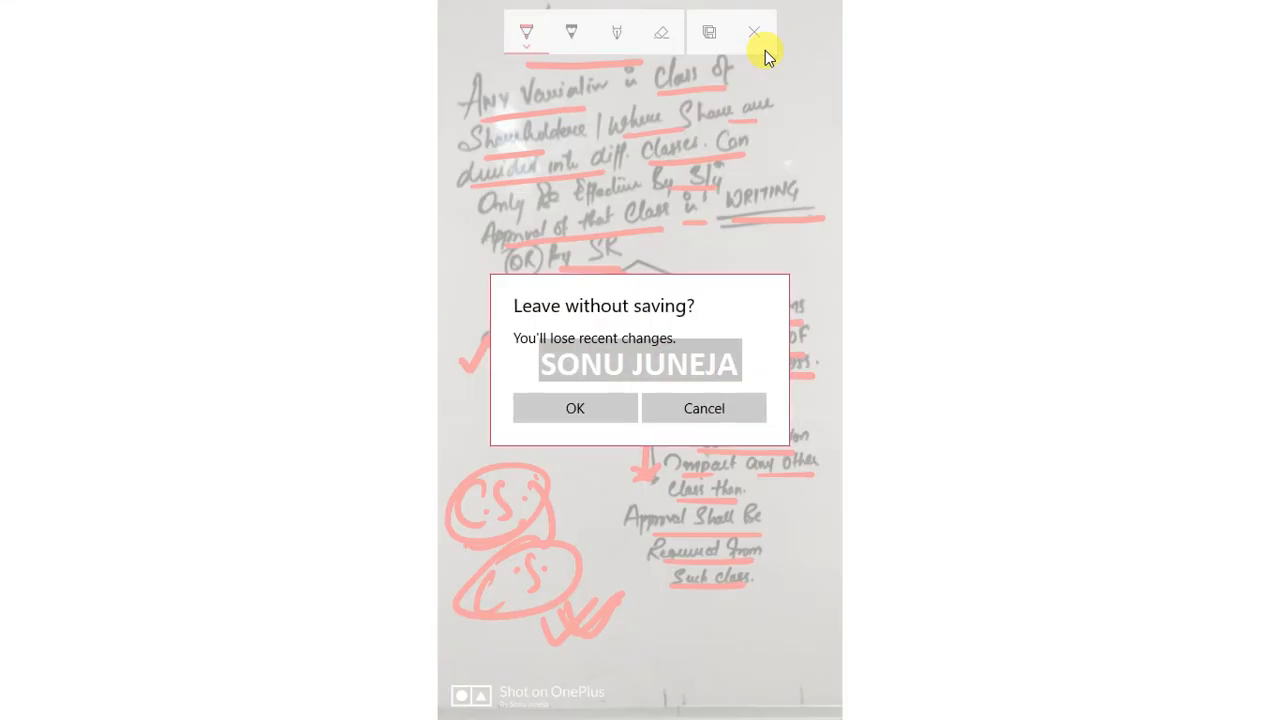